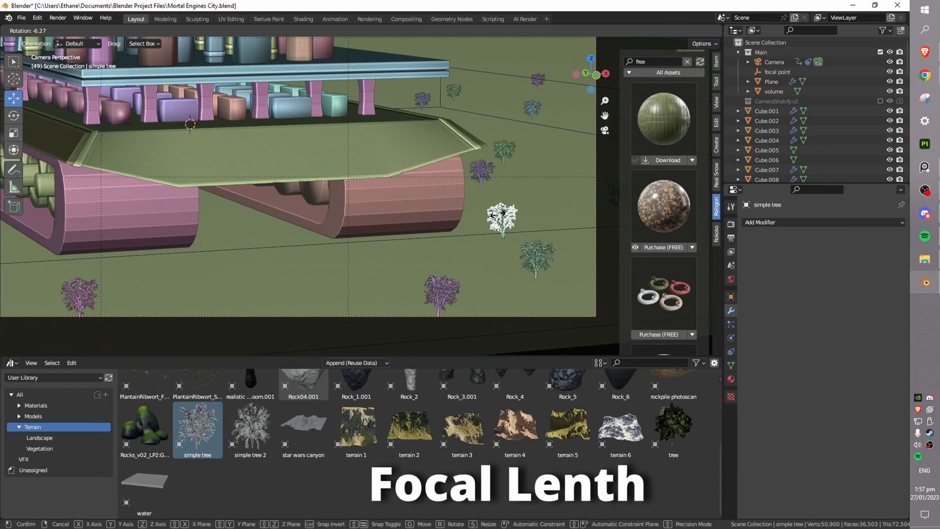
- Switch to the Shading workspace to texture the tank tracks with brown_mud_02 displacement
click(673, 31)
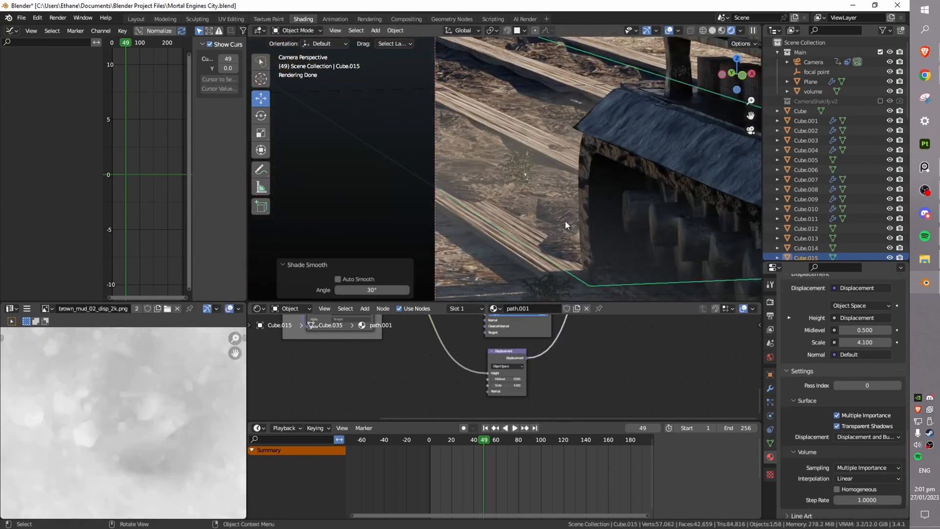
- Place skyscraper and skull assets on the city's upper levels and move them
click(806, 229)
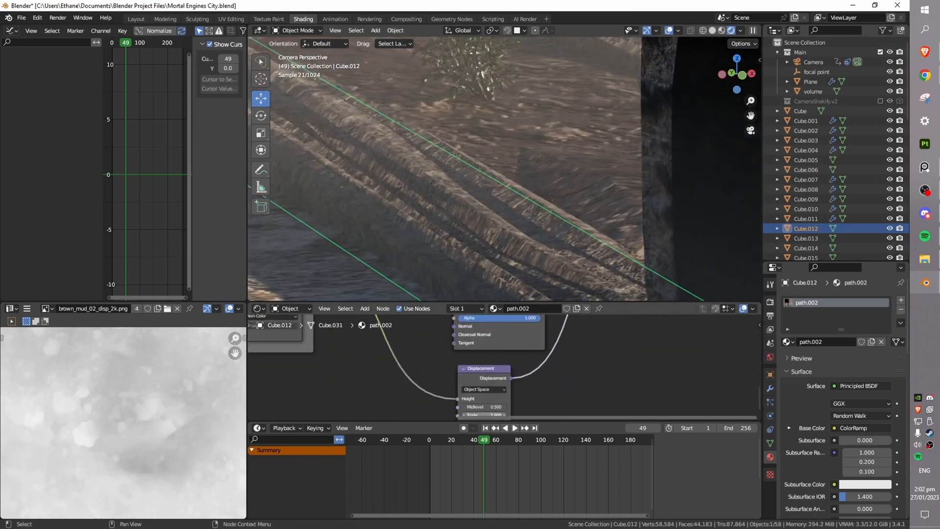
key(g)
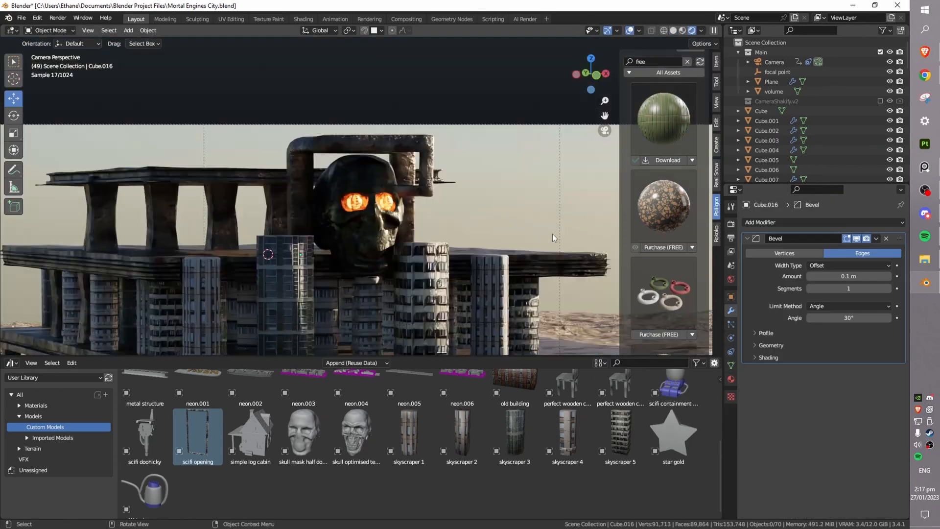
- Start Images as Planes import from the File menu toward Blender Photo Textures
click(303, 18)
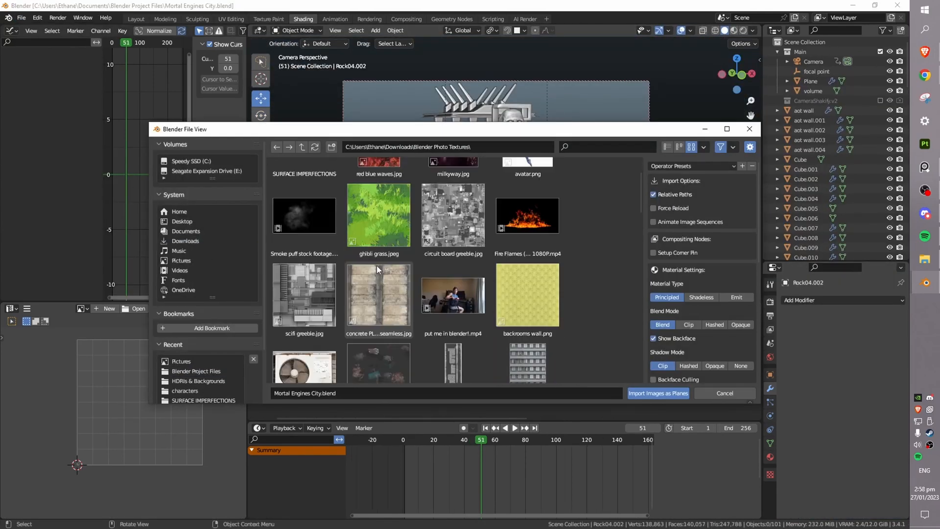
- Import the smoke video plane and switch to the Compositing workspace
click(657, 393)
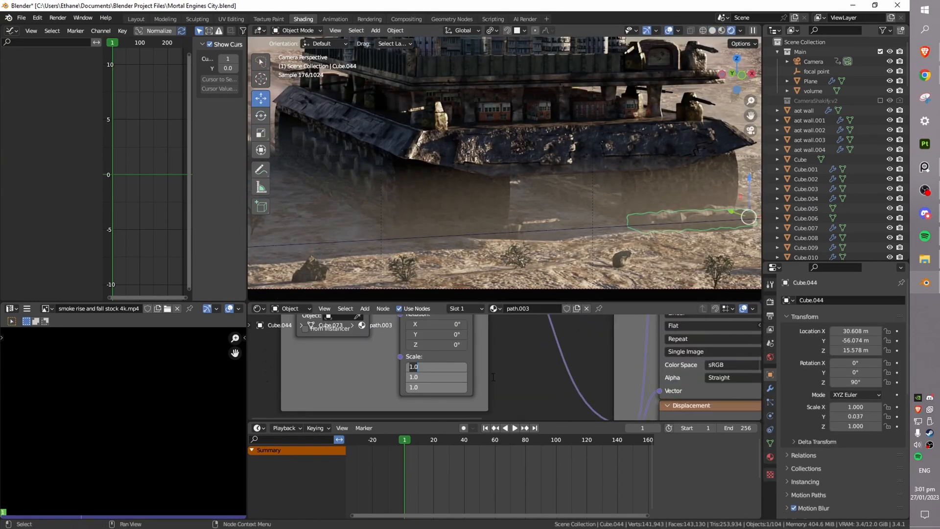
click(406, 19)
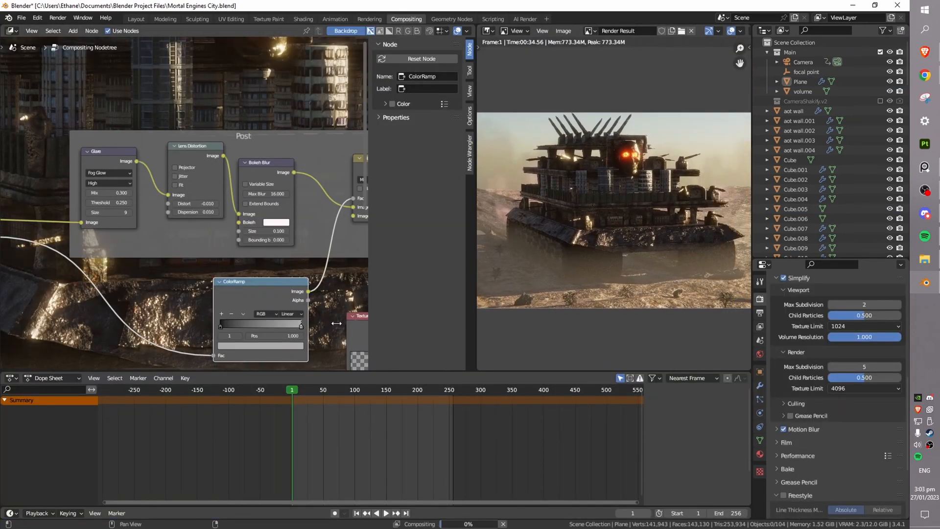